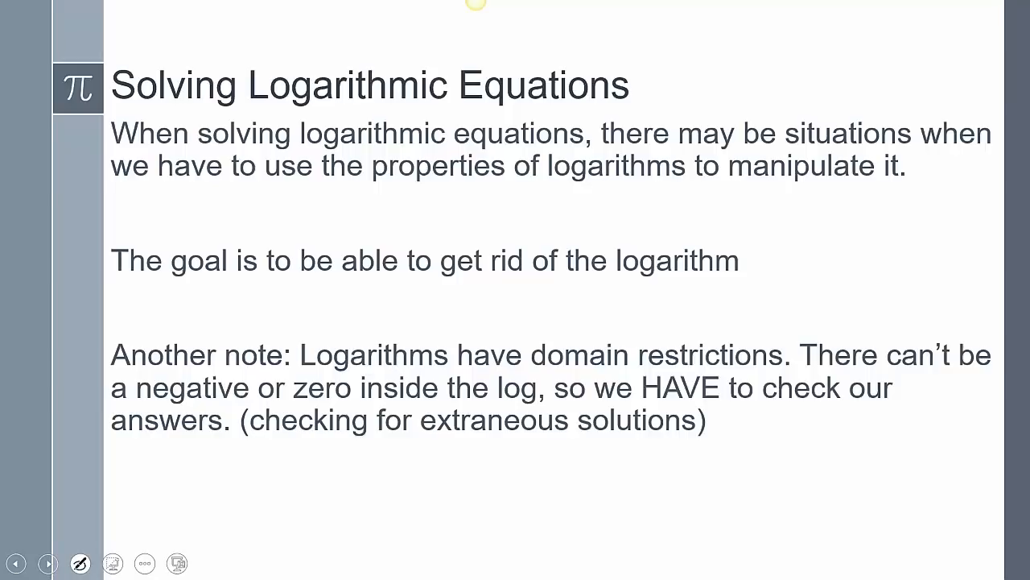
# - Advance the slideshow to Example 1: solve log(3x − 1) = log(4 − x)
pyautogui.click(48, 563)
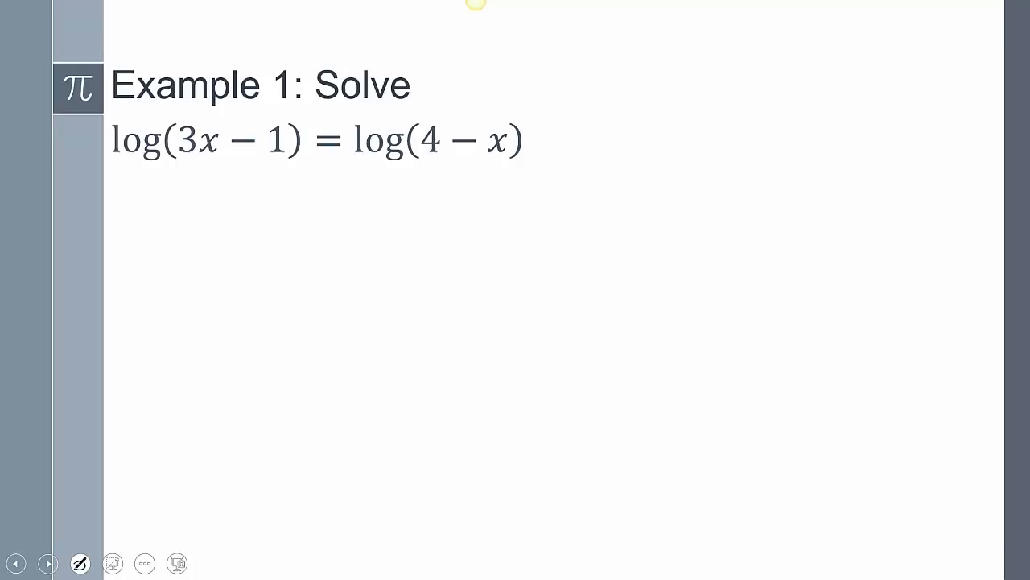
# - Ink base 10 under each log, solve 3x − 1 = 4 − x to x = 5/4, and circle it
pyautogui.moveTo(97, 173); pyautogui.dragTo(120, 177)
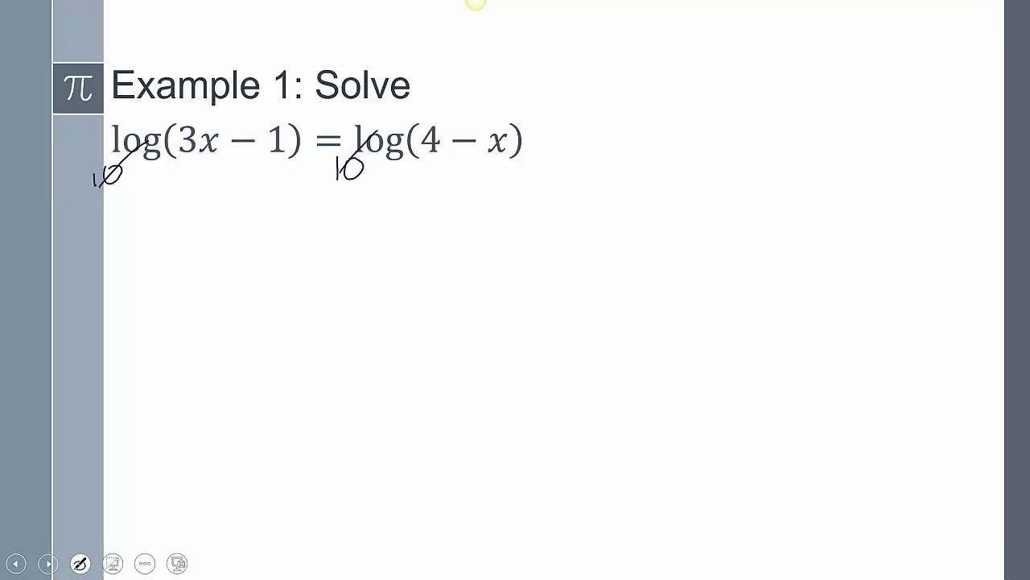
pyautogui.moveTo(201, 201); pyautogui.dragTo(230, 238)
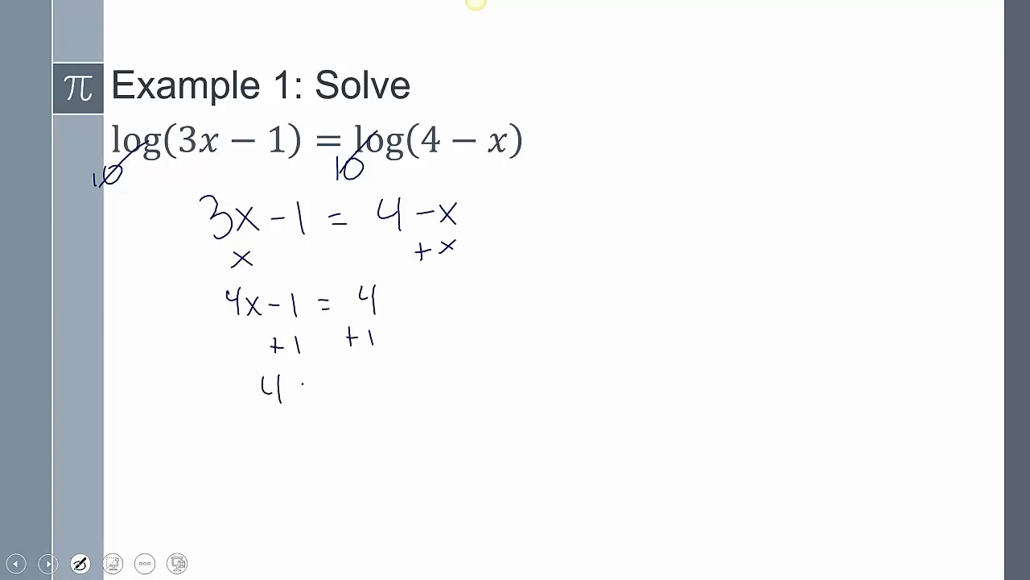
pyautogui.write('x =5')
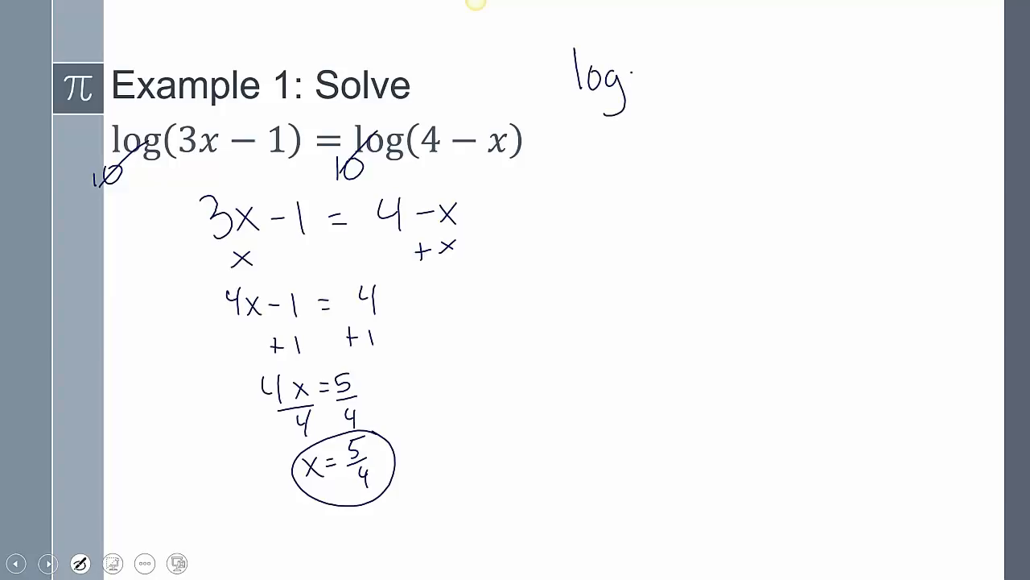
# - Substitute 5/4 to get log 11/4 = log 11/4, tick it, and advance to Example 2
pyautogui.moveTo(636, 56); pyautogui.dragTo(684, 88)
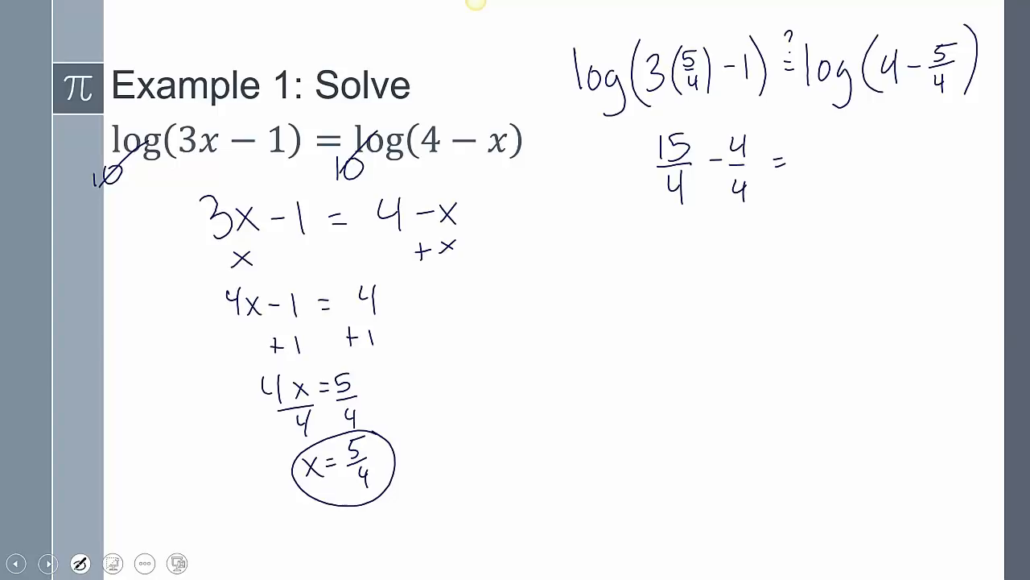
pyautogui.write('log(')
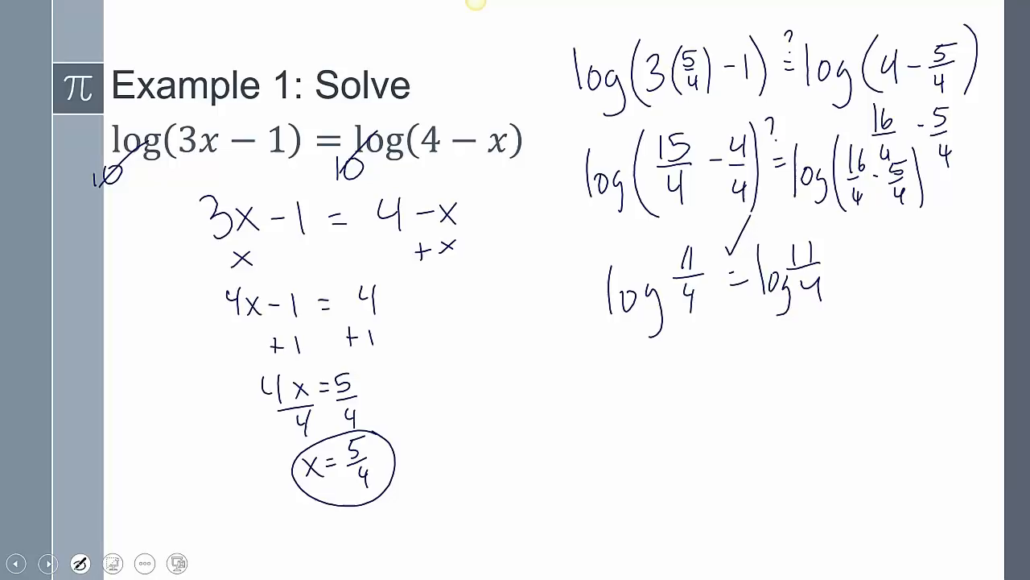
pyautogui.moveTo(398, 451); pyautogui.dragTo(465, 390)
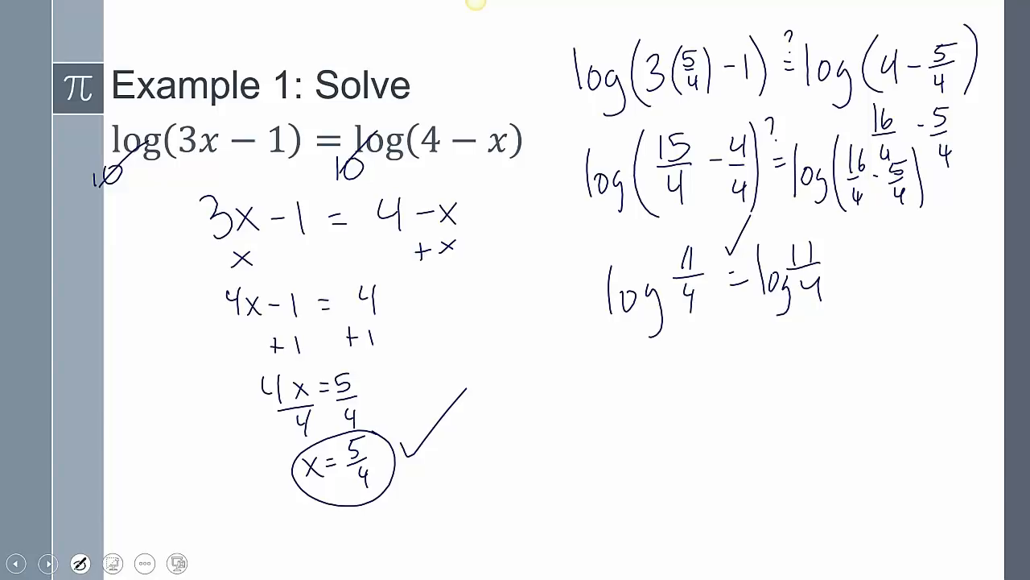
pyautogui.click(47, 562)
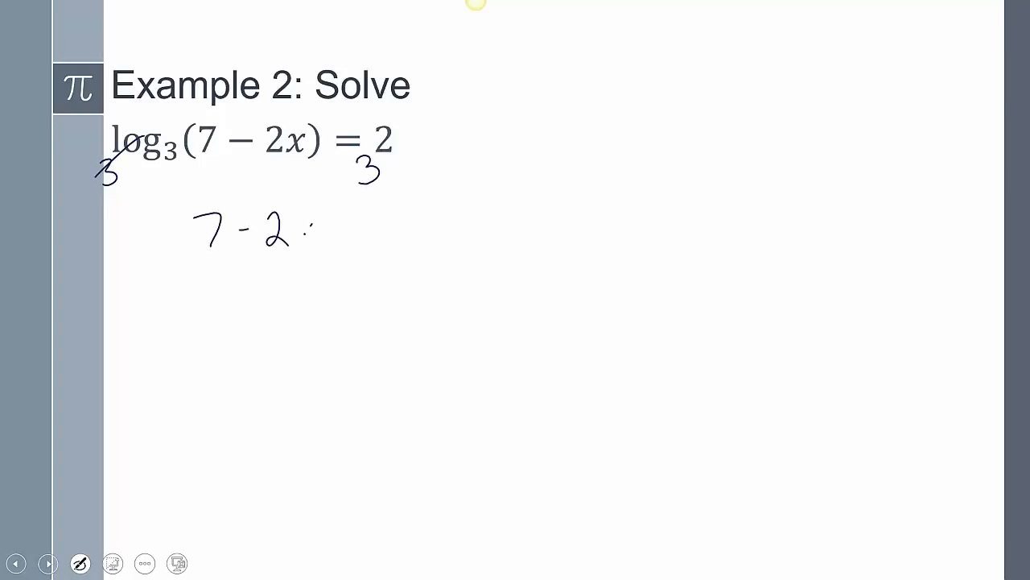
# - Ink base 3, solve 7 − 2x = 9 to circled x = −1, and check log₃ 9 = 2
pyautogui.moveTo(314, 230); pyautogui.dragTo(395, 221)
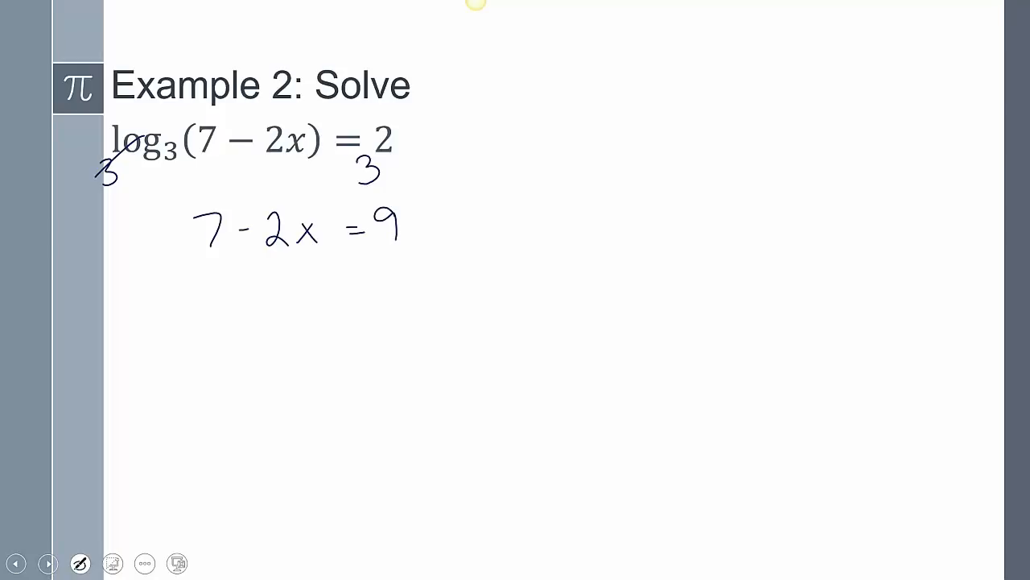
pyautogui.moveTo(185, 273); pyautogui.dragTo(226, 266)
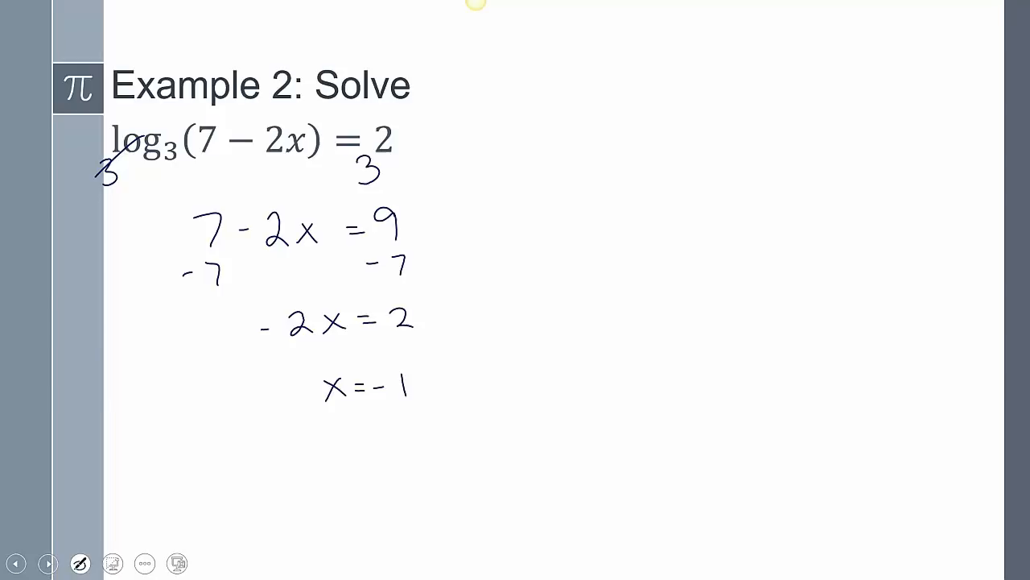
pyautogui.moveTo(362, 403); pyautogui.dragTo(286, 165)
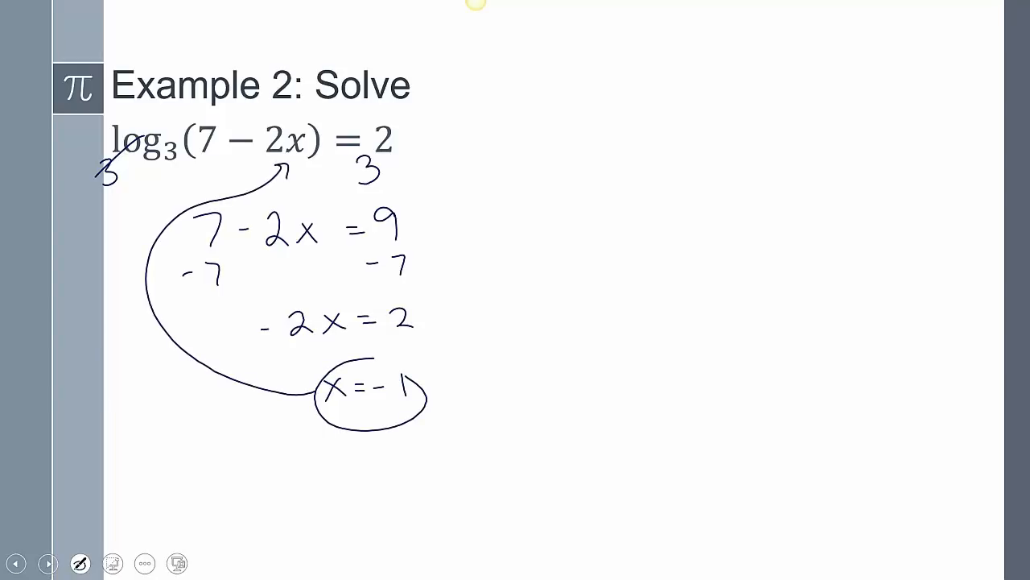
pyautogui.moveTo(555, 133); pyautogui.dragTo(652, 137)
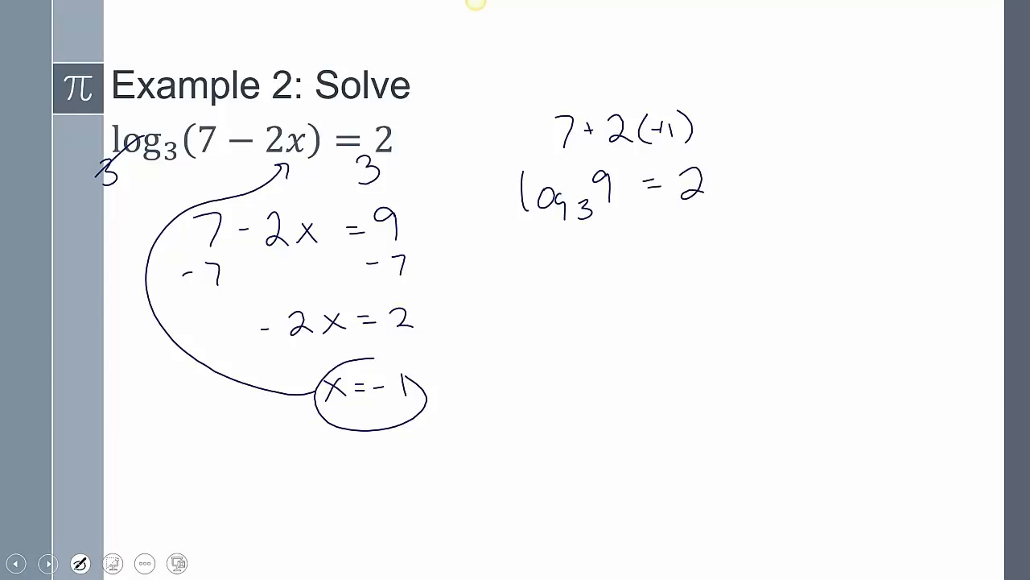
pyautogui.moveTo(640, 250); pyautogui.dragTo(696, 218)
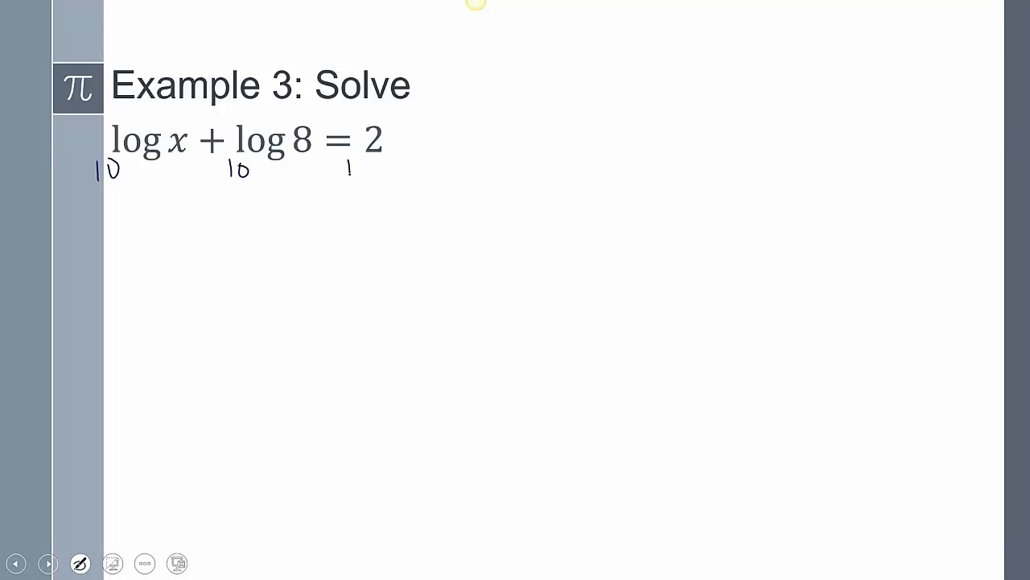
# - Erase all ink on the Example 3 slide and draw an arrow at the plus sign
pyautogui.click(80, 562)
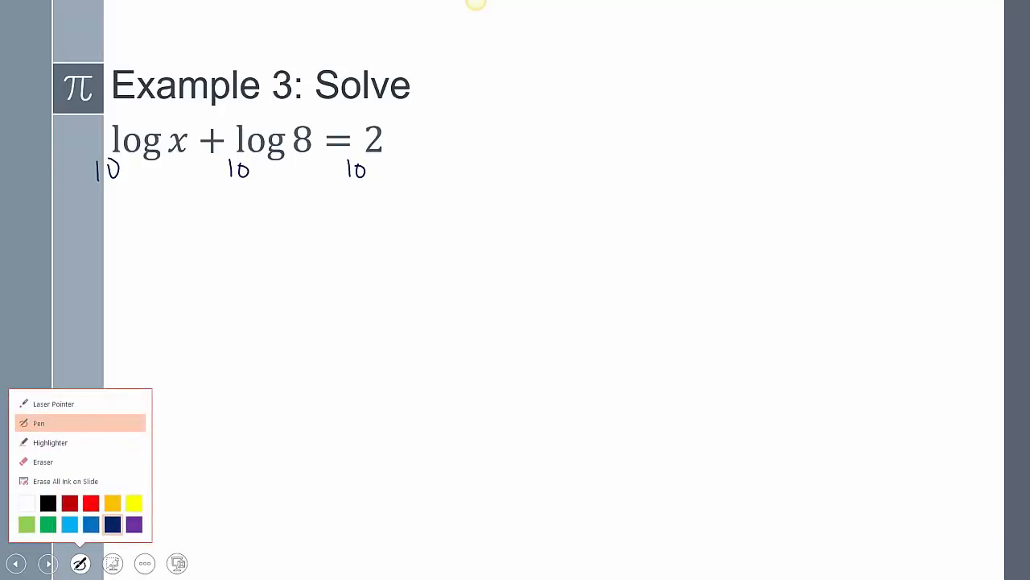
pyautogui.click(80, 563)
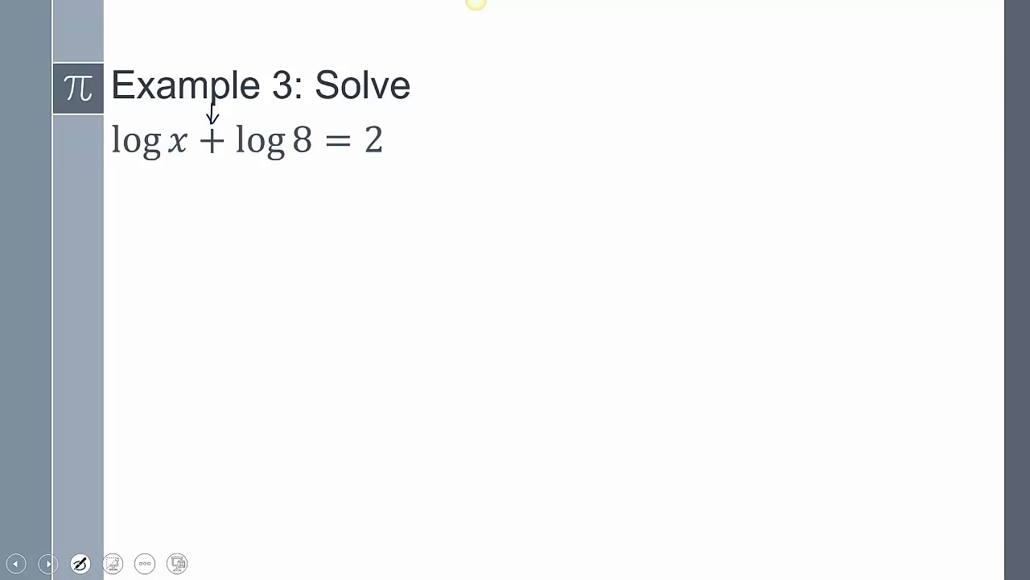
# - Underline log x and log 8 and combine them into log(8x) = 2 with base 10
pyautogui.moveTo(117, 159); pyautogui.dragTo(282, 158)
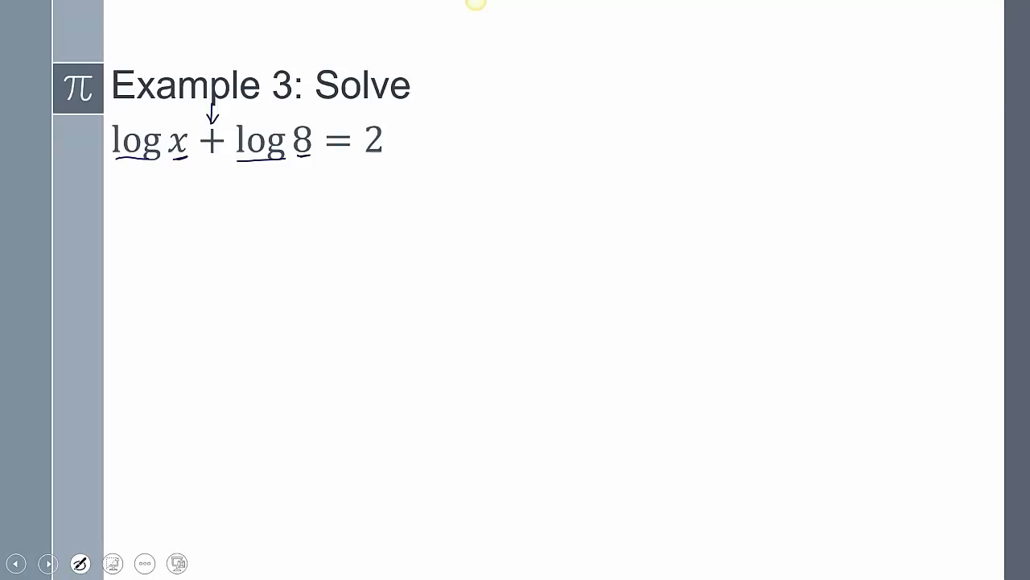
pyautogui.moveTo(175, 178); pyautogui.dragTo(176, 226)
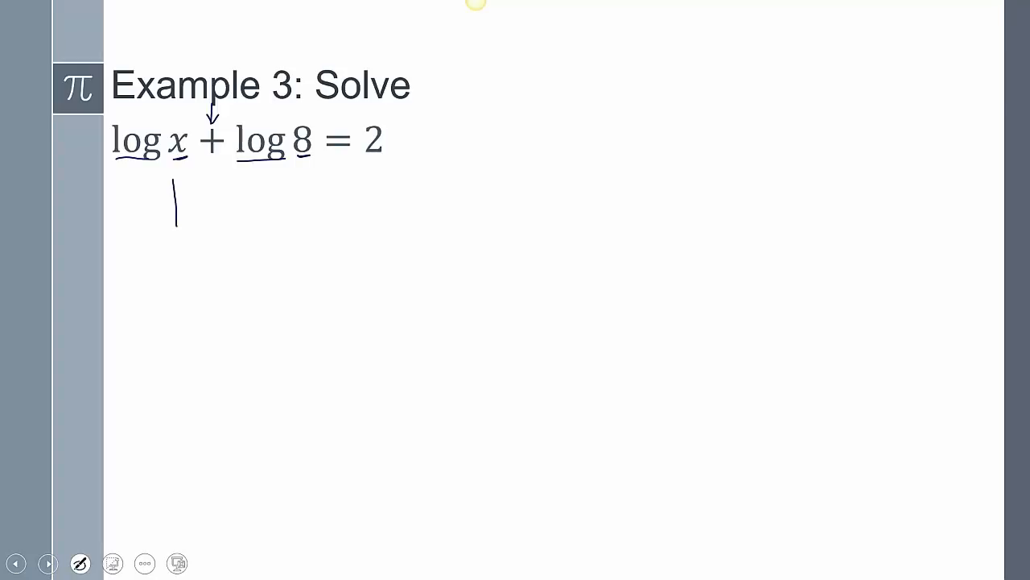
pyautogui.moveTo(197, 197); pyautogui.dragTo(234, 238)
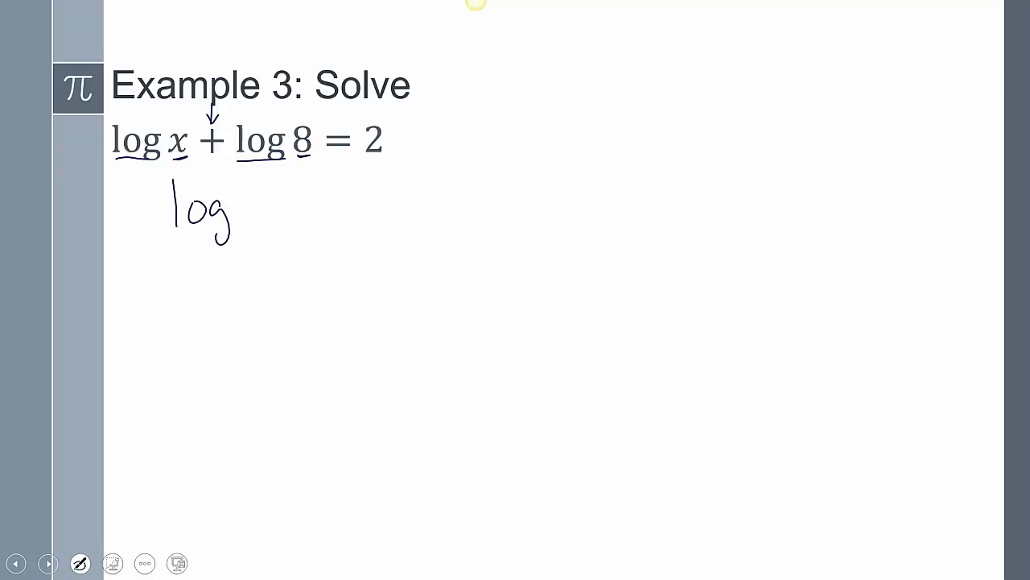
pyautogui.moveTo(242, 193); pyautogui.dragTo(270, 225)
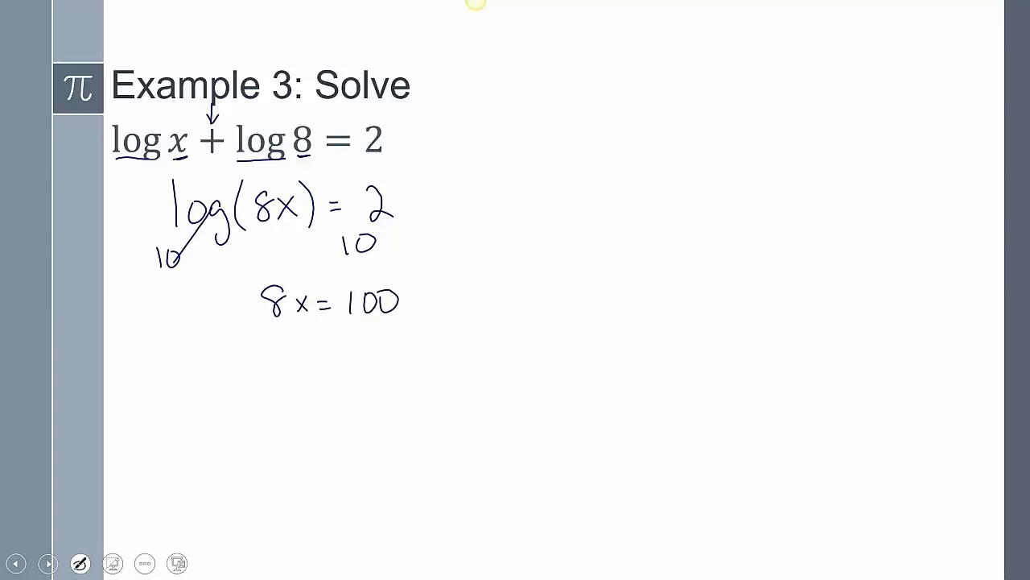
# - Divide 8x = 100 by 8, circle x = 100/8, arrow it to log x, and advance
pyautogui.moveTo(290, 330); pyautogui.dragTo(378, 354)
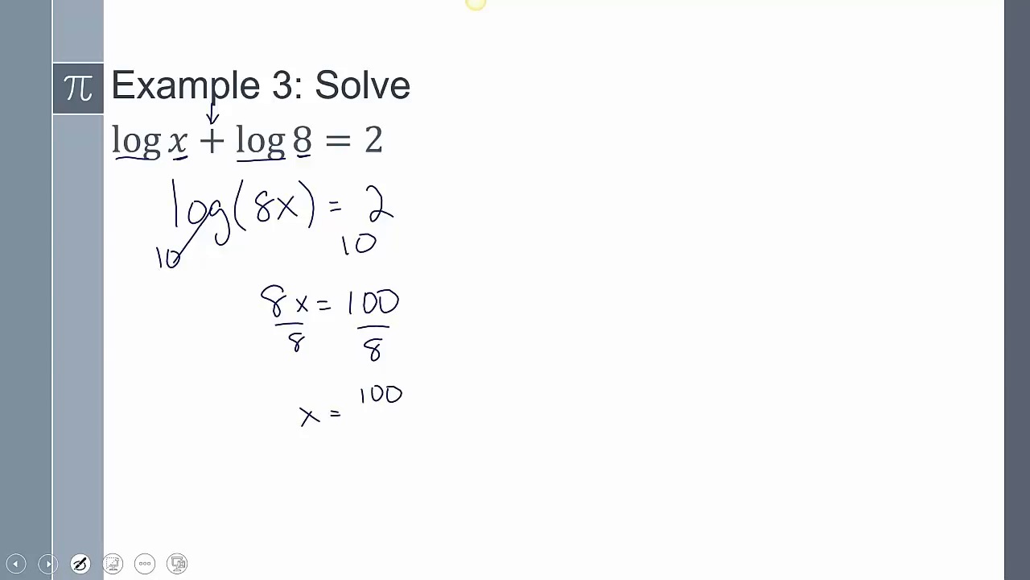
pyautogui.moveTo(282, 379); pyautogui.dragTo(419, 451)
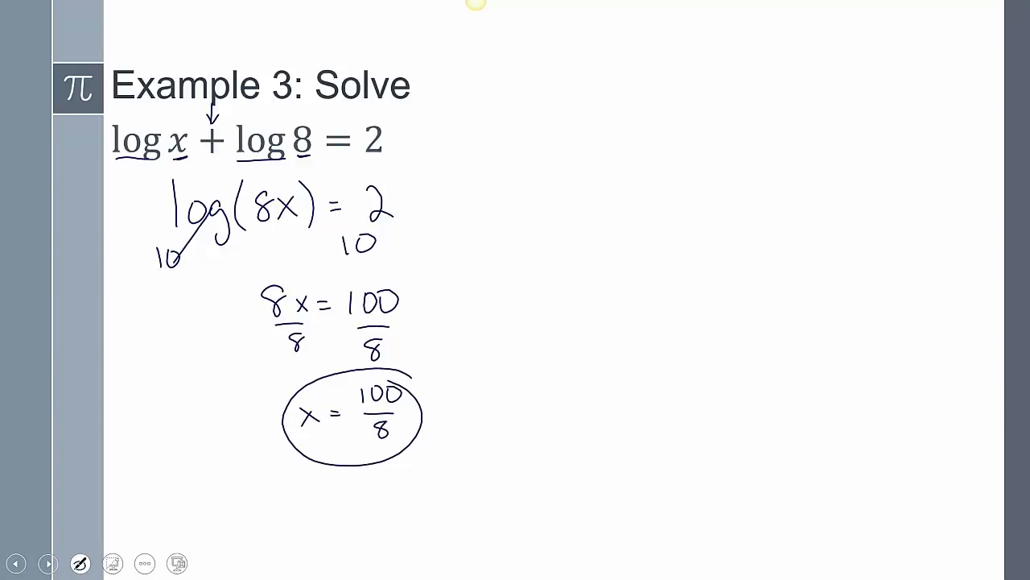
pyautogui.moveTo(346, 402); pyautogui.dragTo(165, 173)
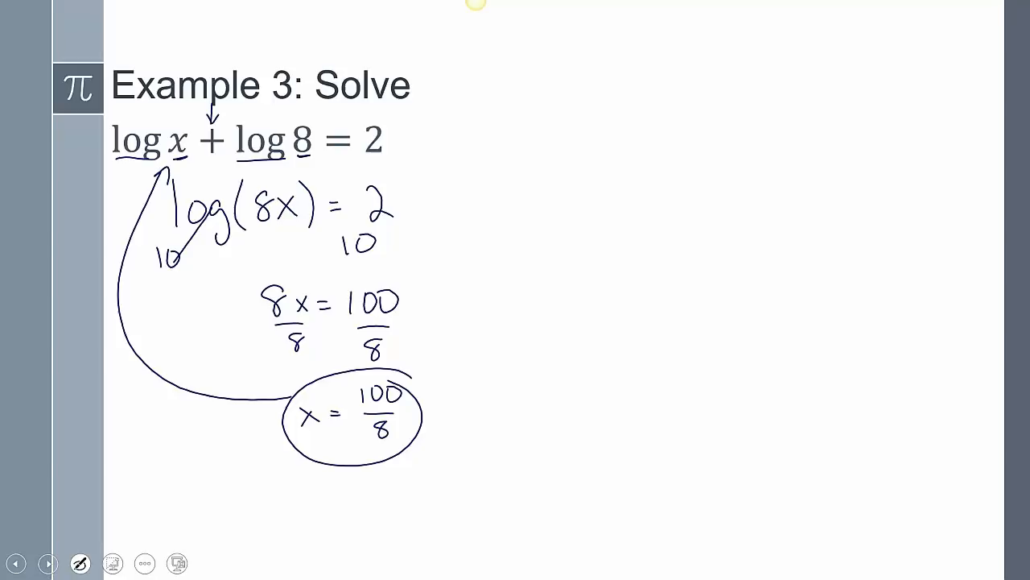
pyautogui.click(48, 562)
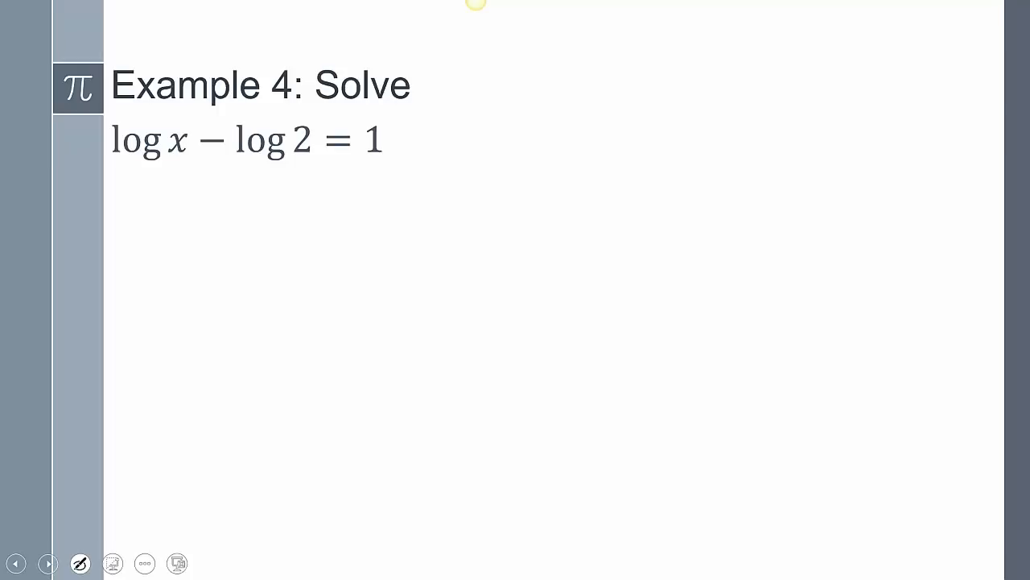
# - Mark the minus and 2, ink the steps to x = 20, and circle the answer
pyautogui.moveTo(217, 104); pyautogui.dragTo(214, 129)
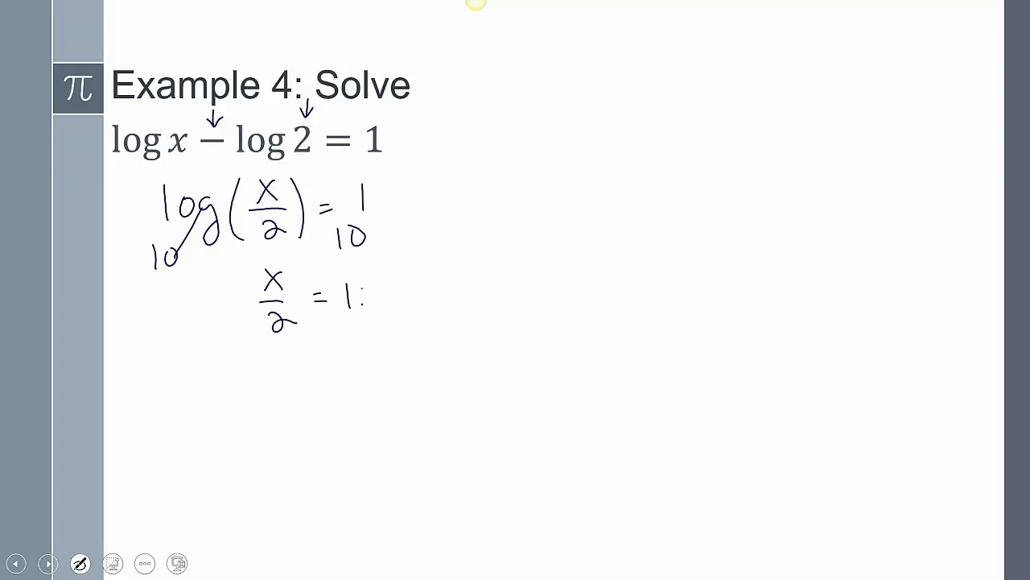
pyautogui.write('10')
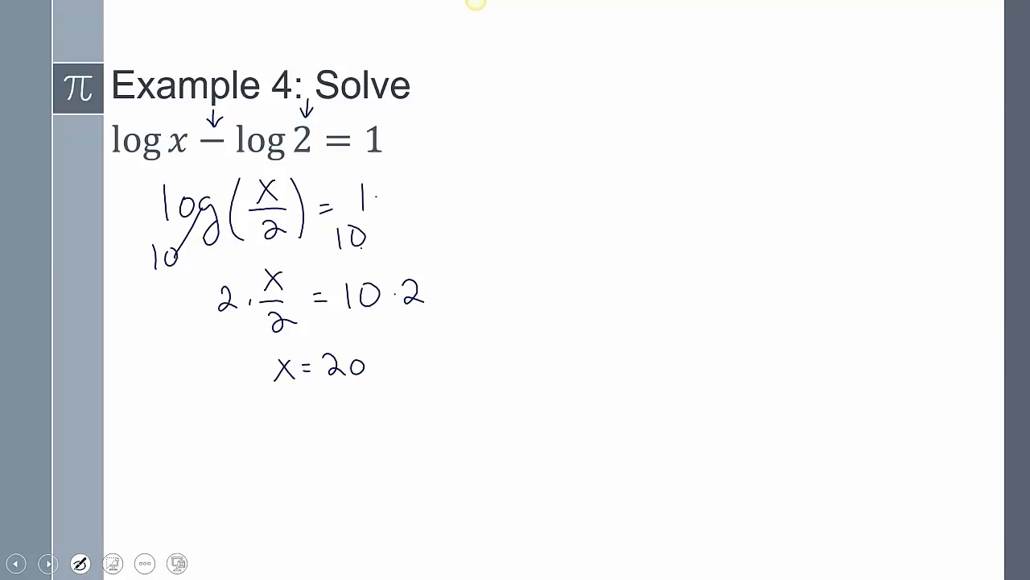
pyautogui.moveTo(250, 355); pyautogui.dragTo(383, 402)
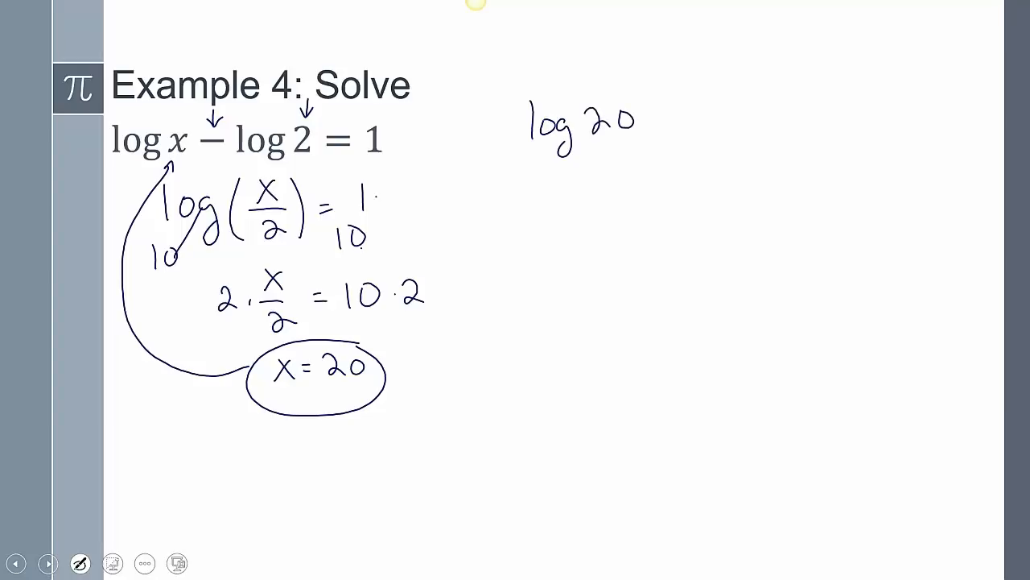
# - Write the x = 20 check log 20 − log 2 = 1 to 1 = 1, tick it, and advance
pyautogui.moveTo(652, 121); pyautogui.dragTo(749, 121)
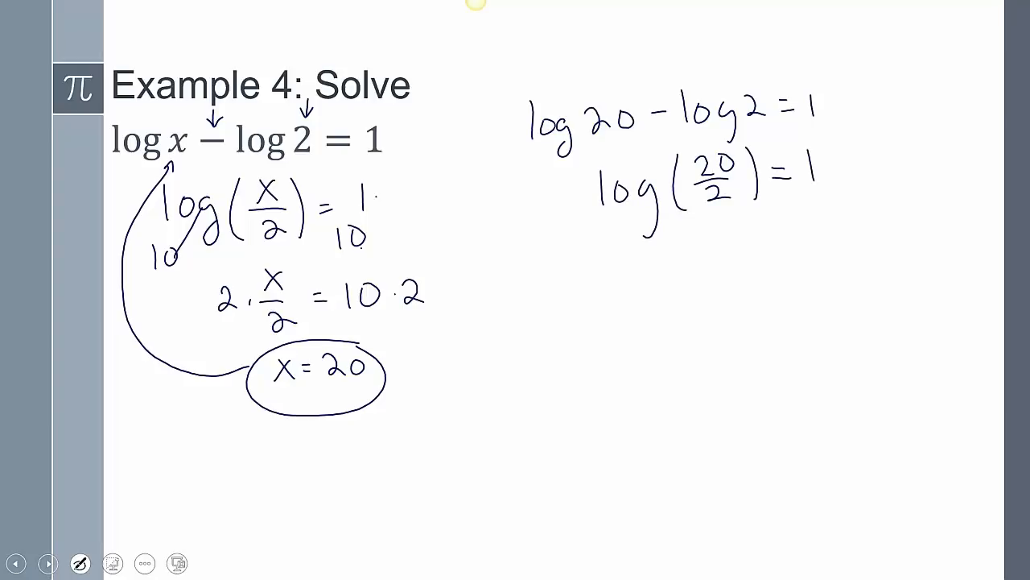
pyautogui.click(782, 138)
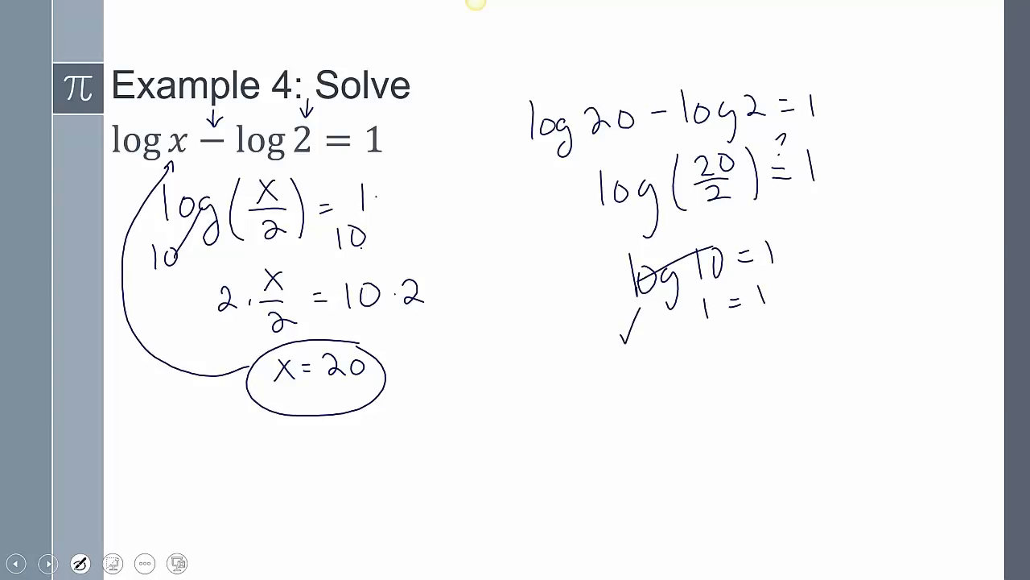
pyautogui.click(48, 562)
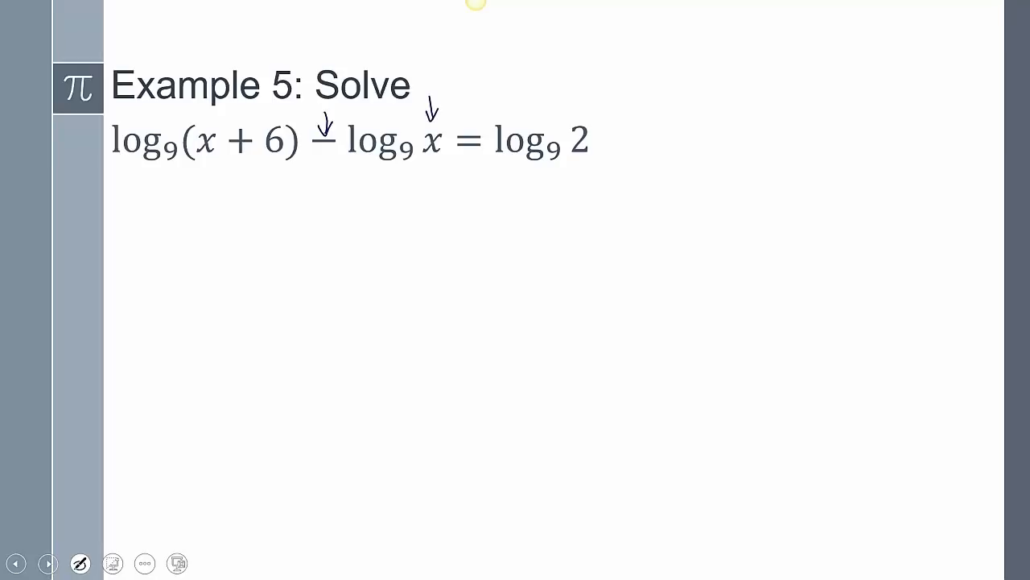
# - Ink the condensed base-9 log quotient and multiply both sides by x
pyautogui.moveTo(241, 201); pyautogui.dragTo(282, 225)
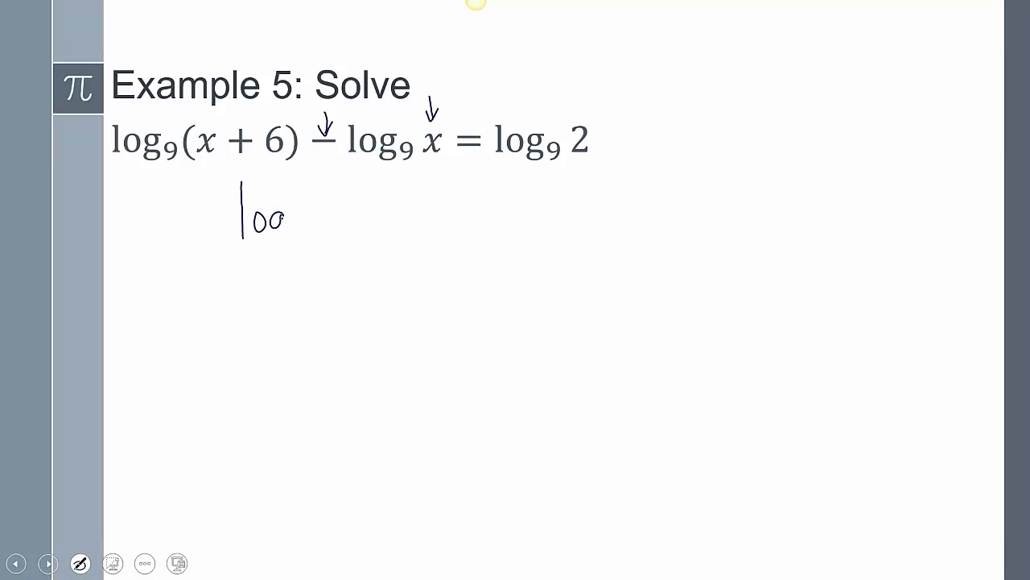
pyautogui.moveTo(241, 217); pyautogui.dragTo(338, 234)
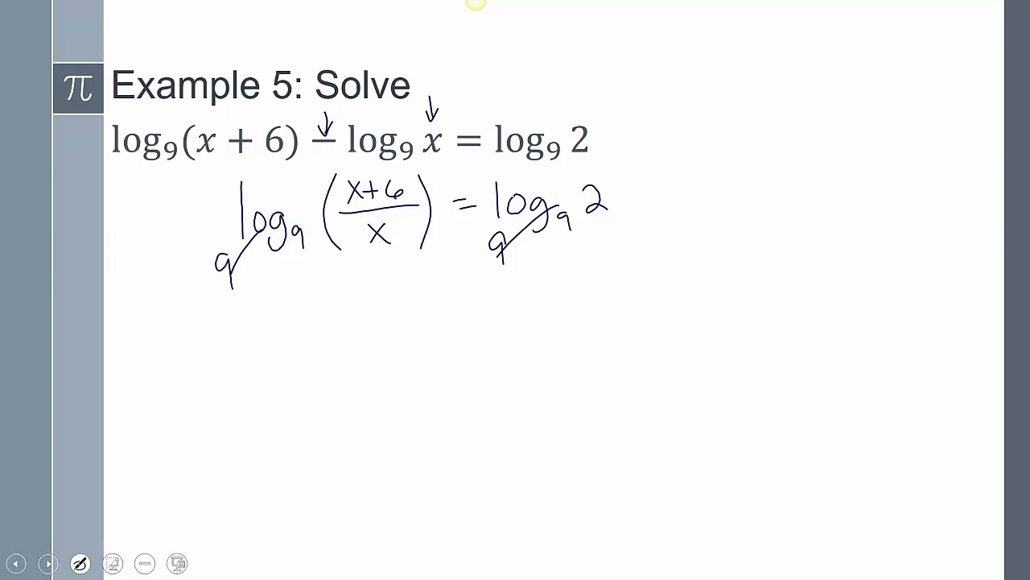
pyautogui.moveTo(347, 290); pyautogui.dragTo(426, 314)
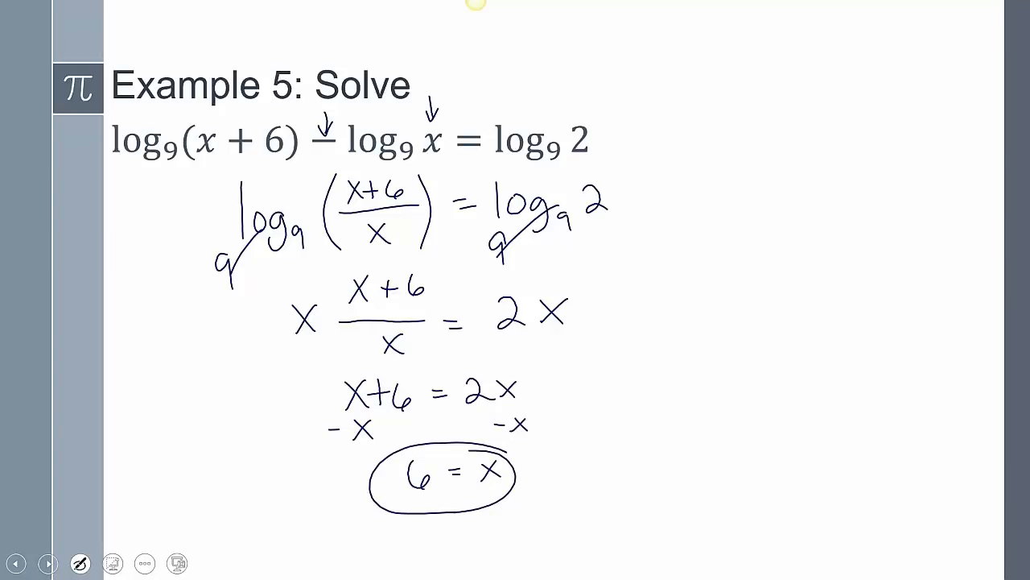
# - Circle 6 = x, arrow it back to the original equation, and advance to Example 6
pyautogui.moveTo(249, 422); pyautogui.dragTo(375, 471)
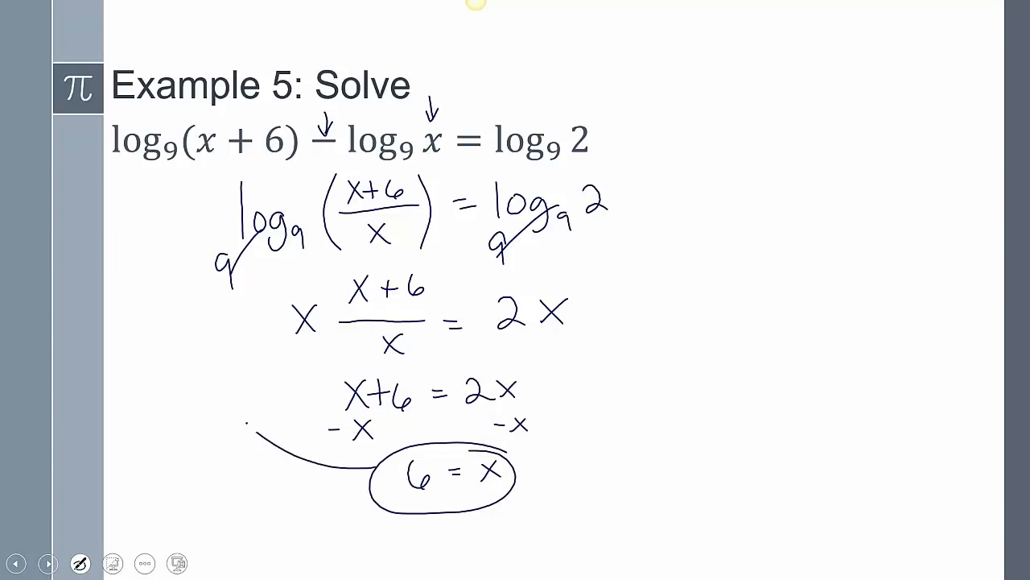
pyautogui.moveTo(371, 475); pyautogui.dragTo(206, 177)
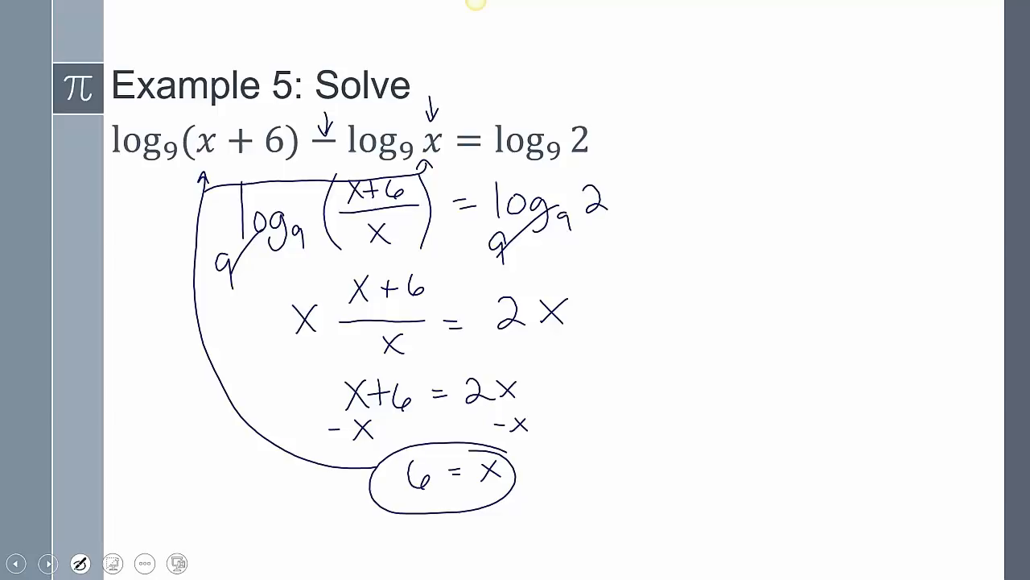
pyautogui.click(47, 562)
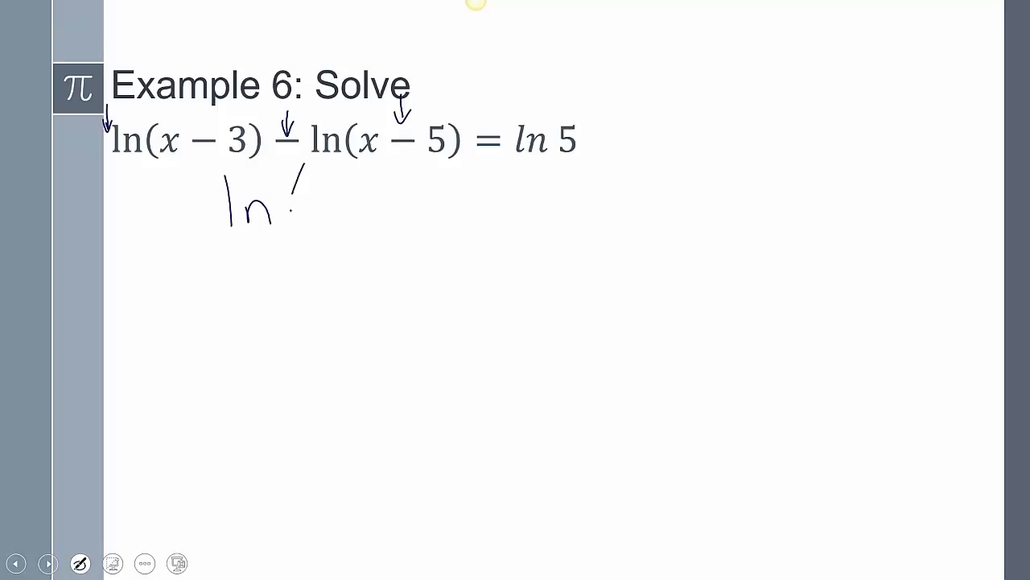
# - Ink the combined natural log quotient and multiply both sides by x − 5
pyautogui.moveTo(302, 161); pyautogui.dragTo(314, 257)
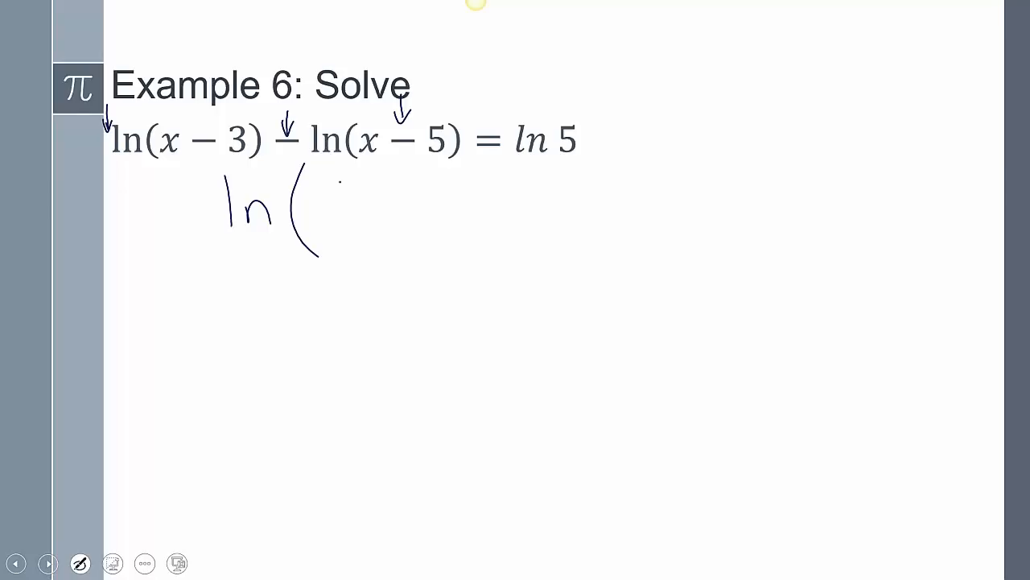
pyautogui.moveTo(330, 181); pyautogui.dragTo(398, 209)
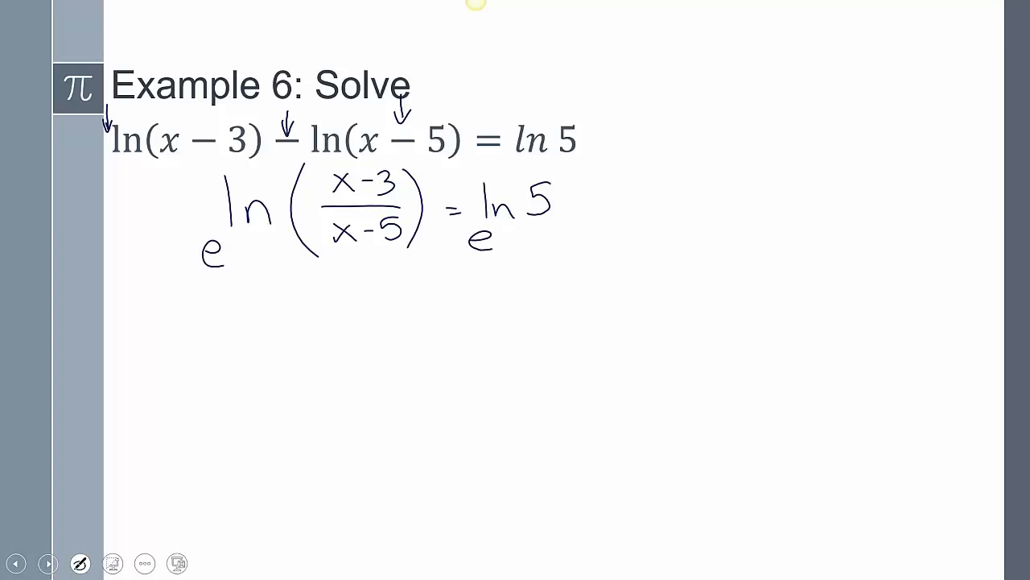
pyautogui.moveTo(342, 322); pyautogui.dragTo(358, 294)
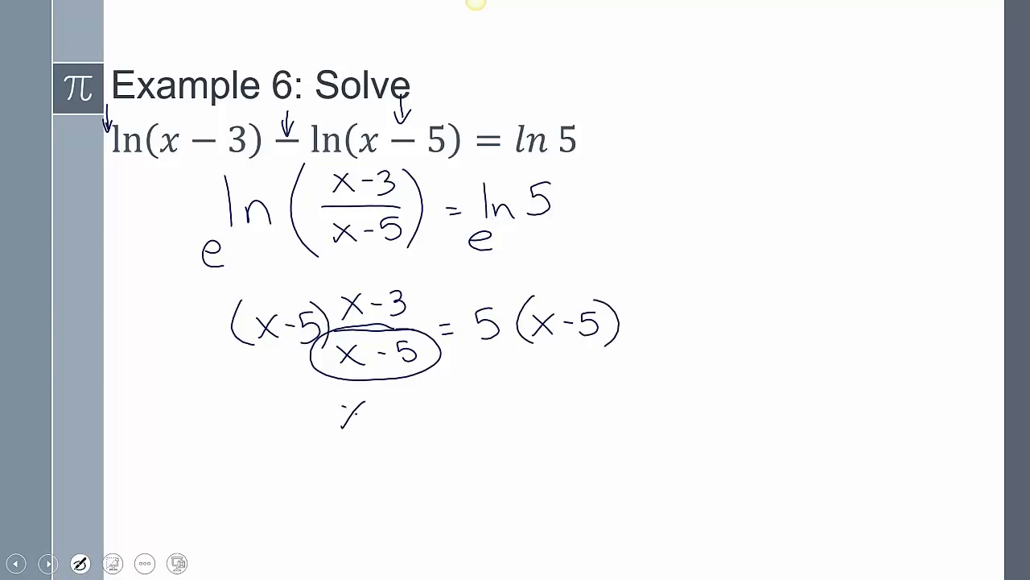
# - Solve the linear equation to 11/2 = x, circle it, and advance to Example 7
pyautogui.write('x-3 =')
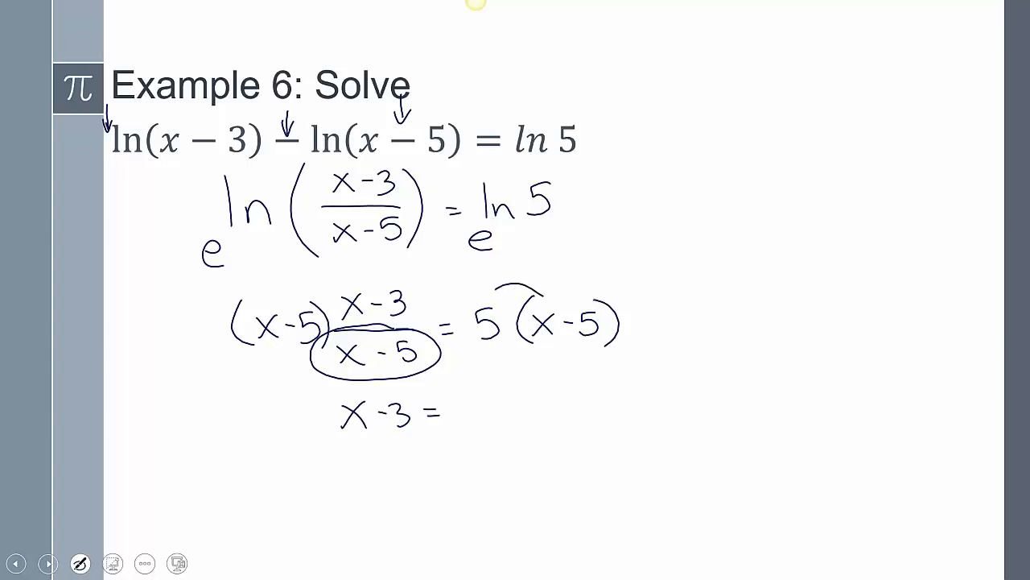
pyautogui.write('5x -')
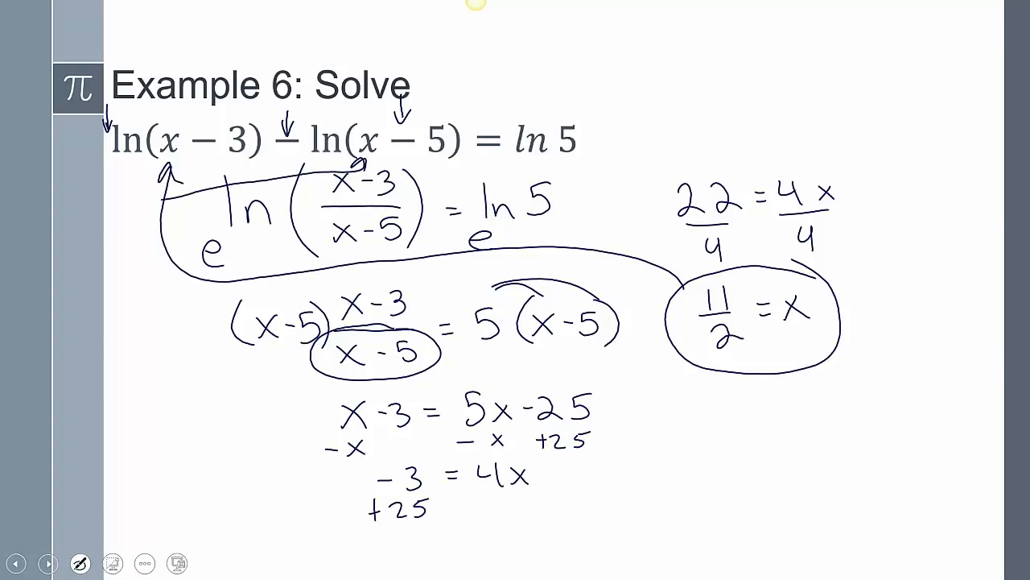
pyautogui.click(47, 563)
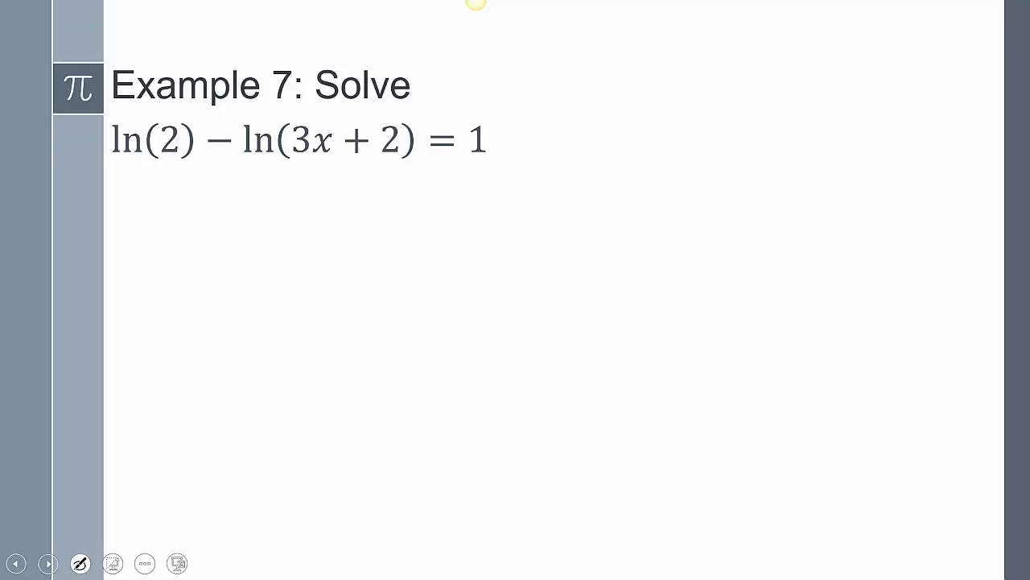
# - Underline ln(2), exponentiate both sides with e, and cancel 3x + 2 to reach 2/e = 3x + 2
pyautogui.moveTo(226, 194); pyautogui.dragTo(290, 233)
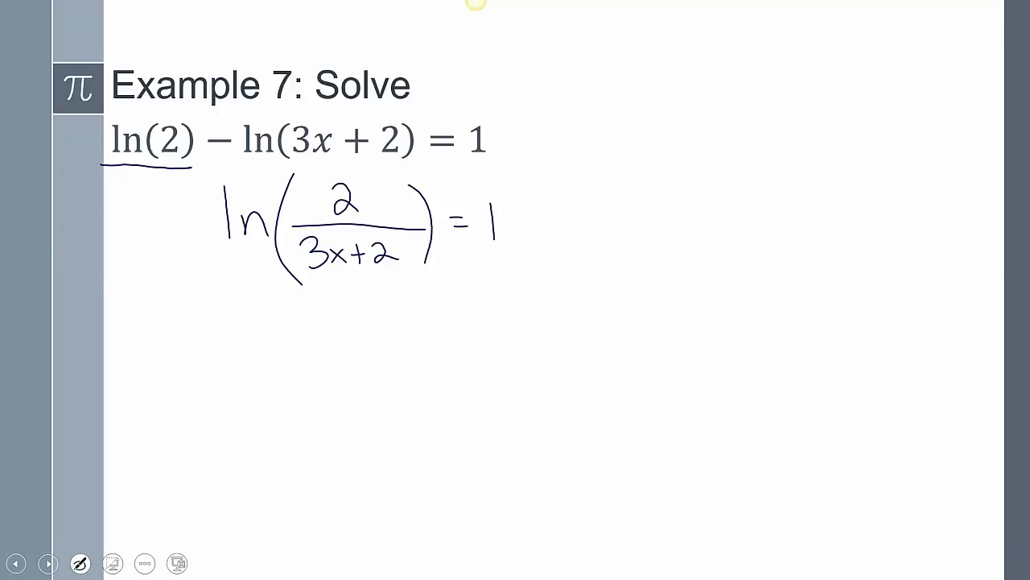
pyautogui.moveTo(201, 266); pyautogui.dragTo(230, 294)
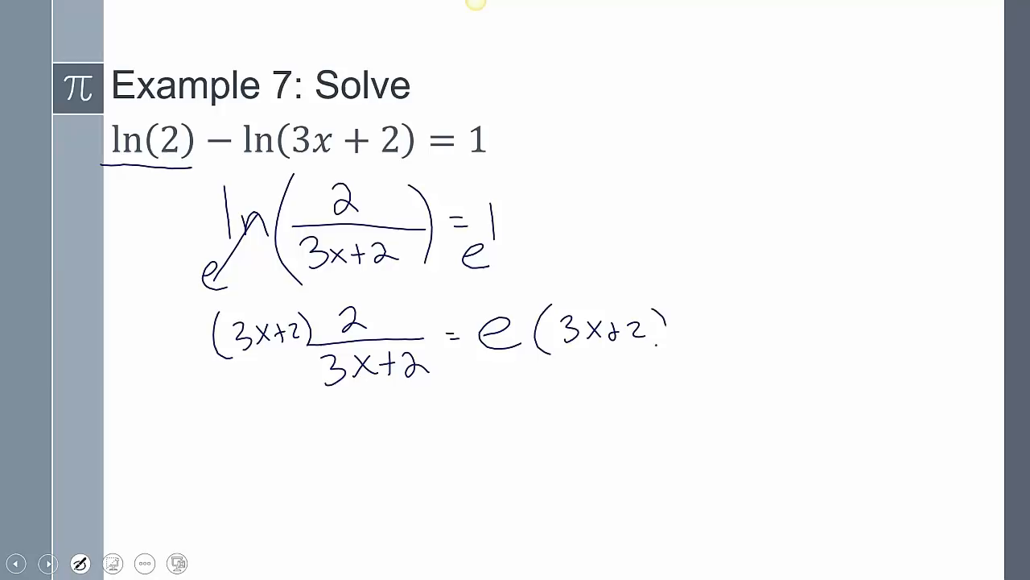
pyautogui.moveTo(249, 322); pyautogui.dragTo(395, 371)
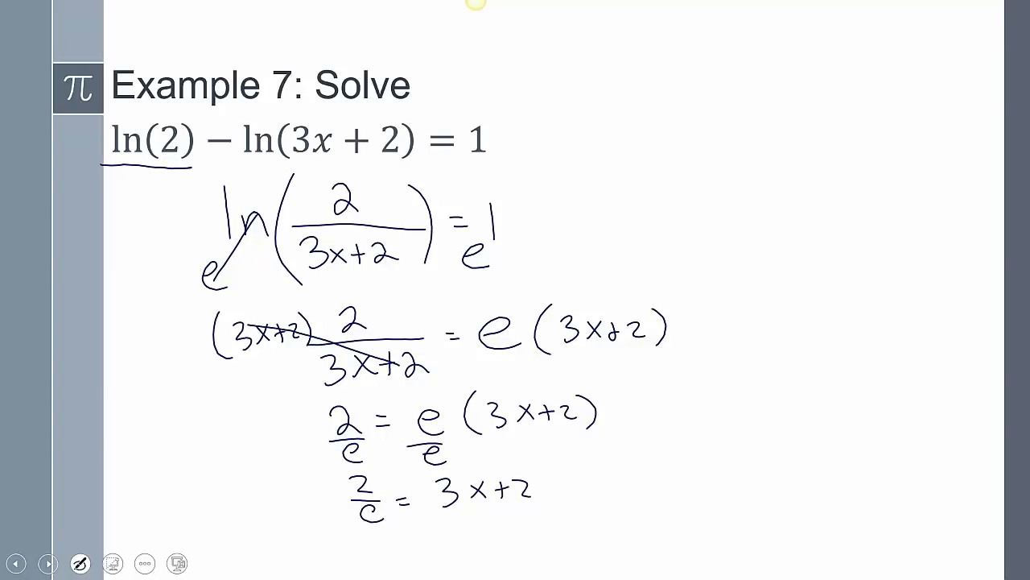
# - Ink x = (2/e − 2)/3 with an arrow to the equation, then advance to the Closure slide
pyautogui.write('2/e')
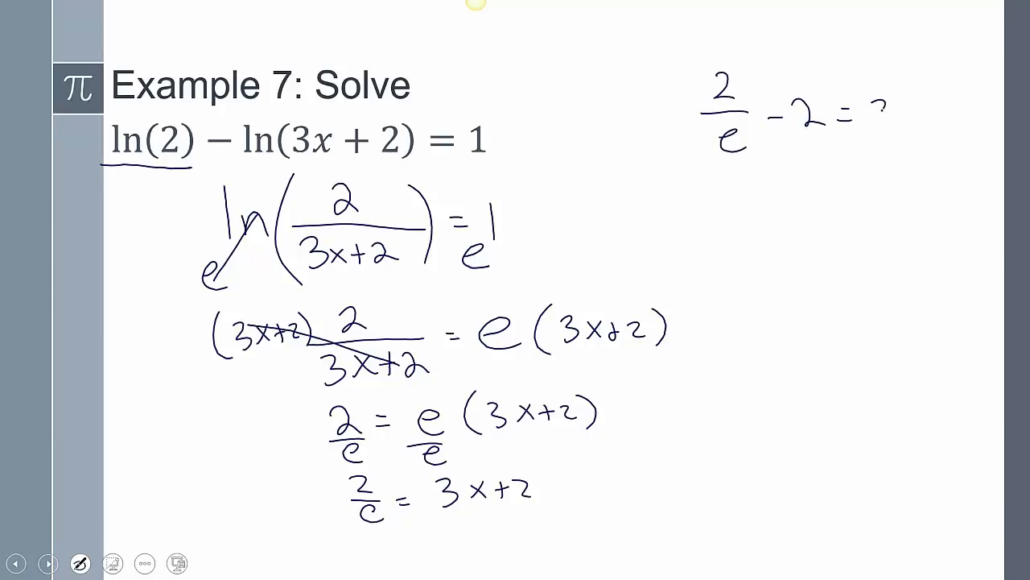
pyautogui.moveTo(877, 104); pyautogui.dragTo(909, 169)
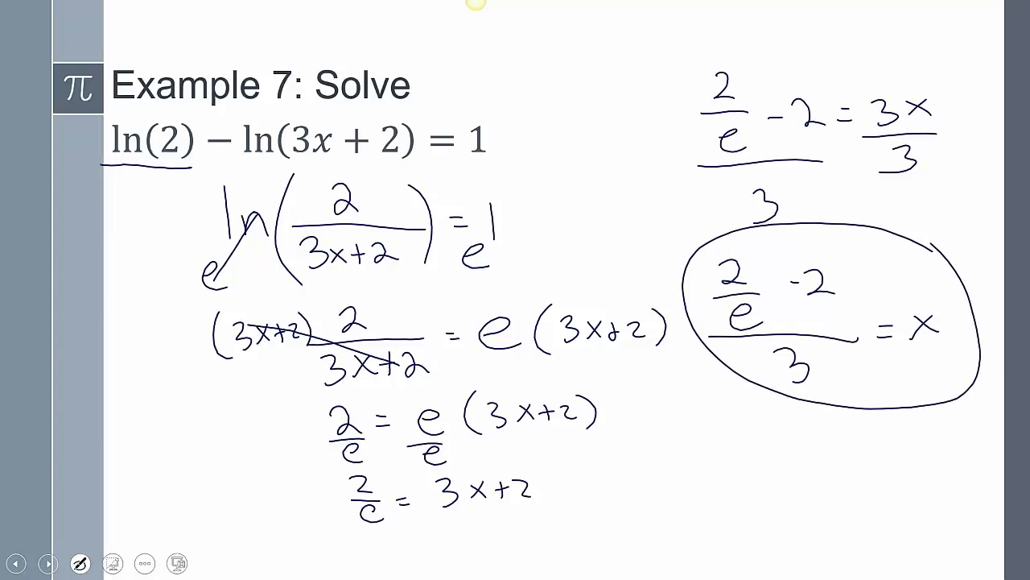
pyautogui.moveTo(680, 233); pyautogui.dragTo(330, 165)
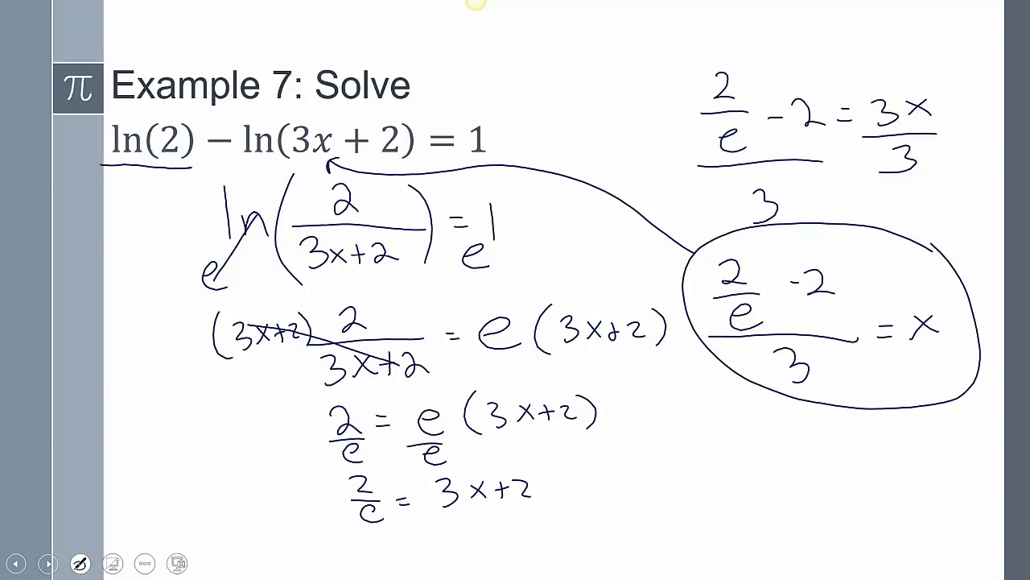
pyautogui.click(48, 563)
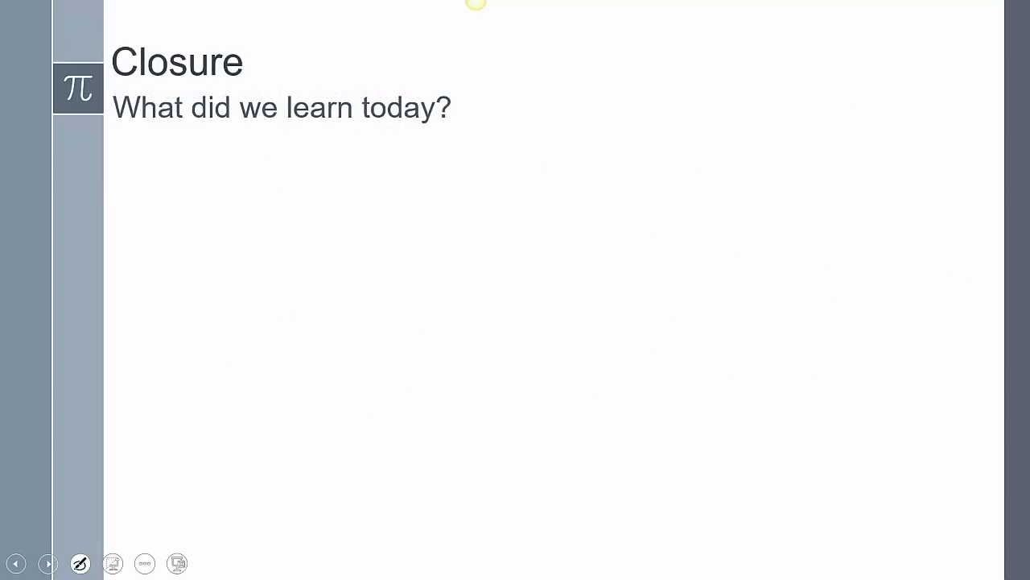